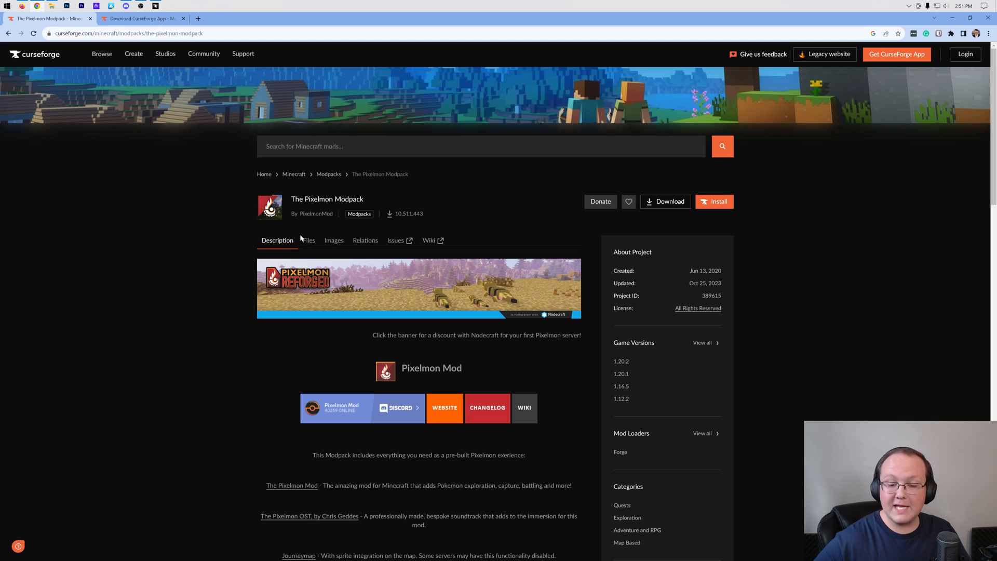
# Scroll through The Pixelmon Modpack description on its CurseForge page.
pyautogui.scroll(-3)
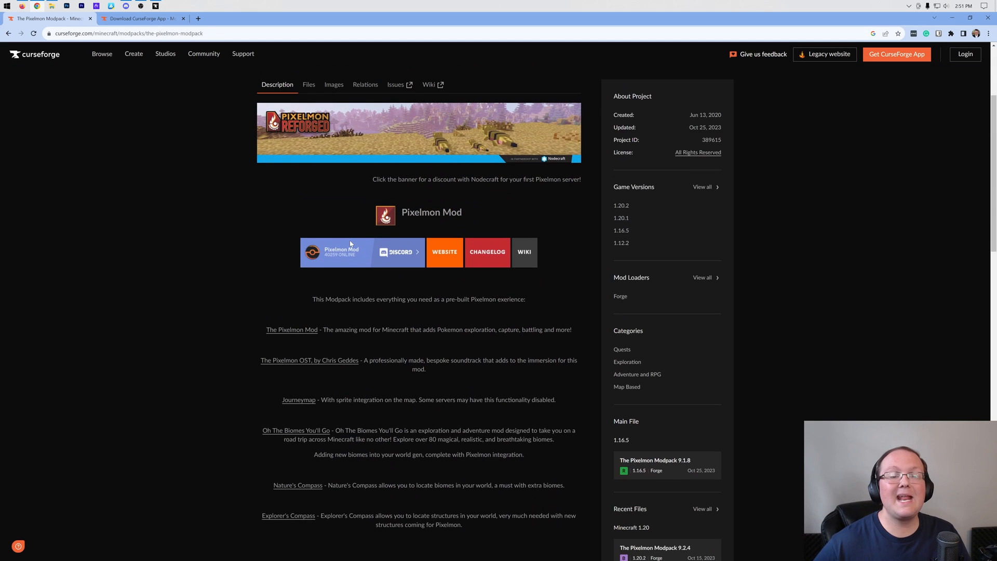
pyautogui.scroll(3)
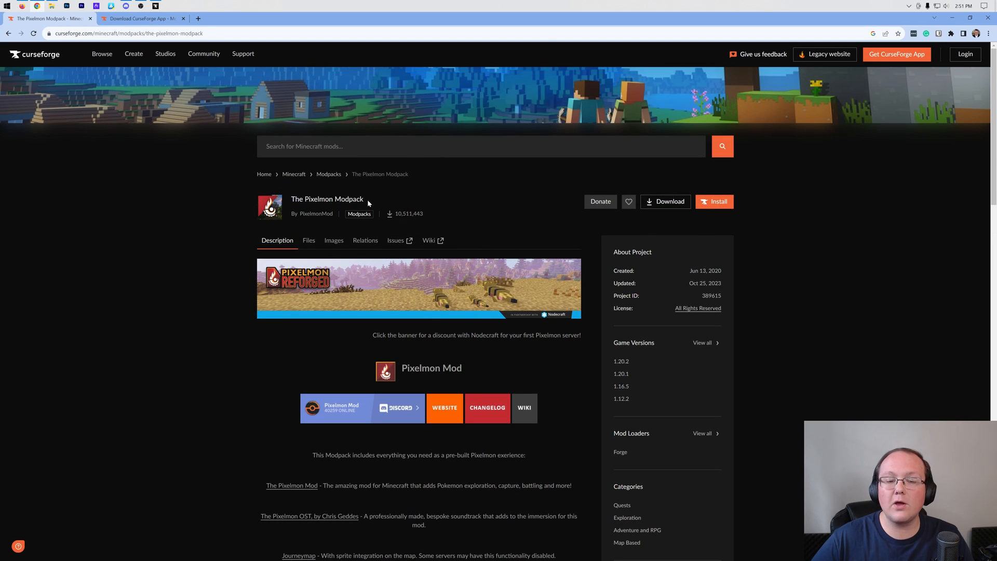
pyautogui.moveTo(330, 194)
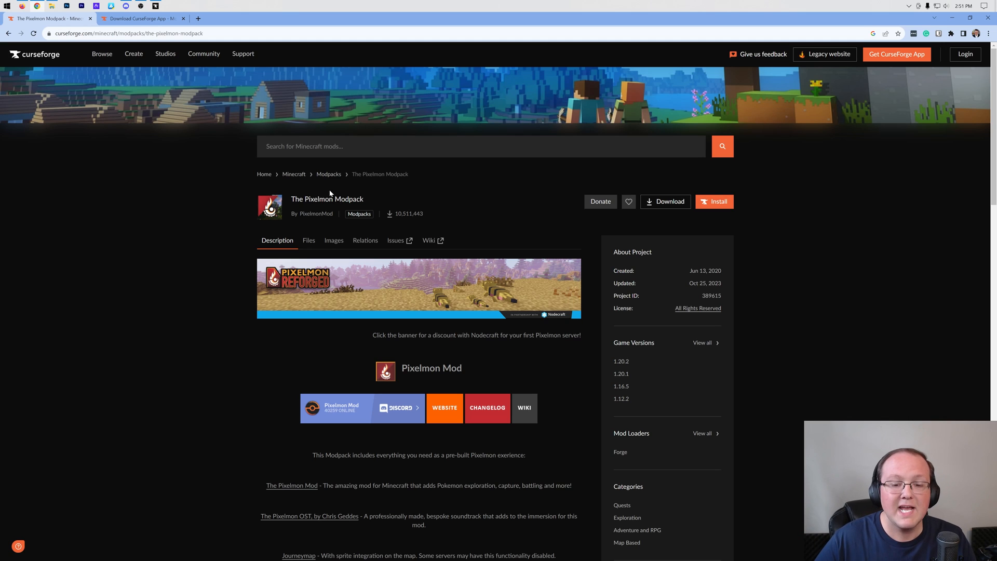
pyautogui.scroll(-3)
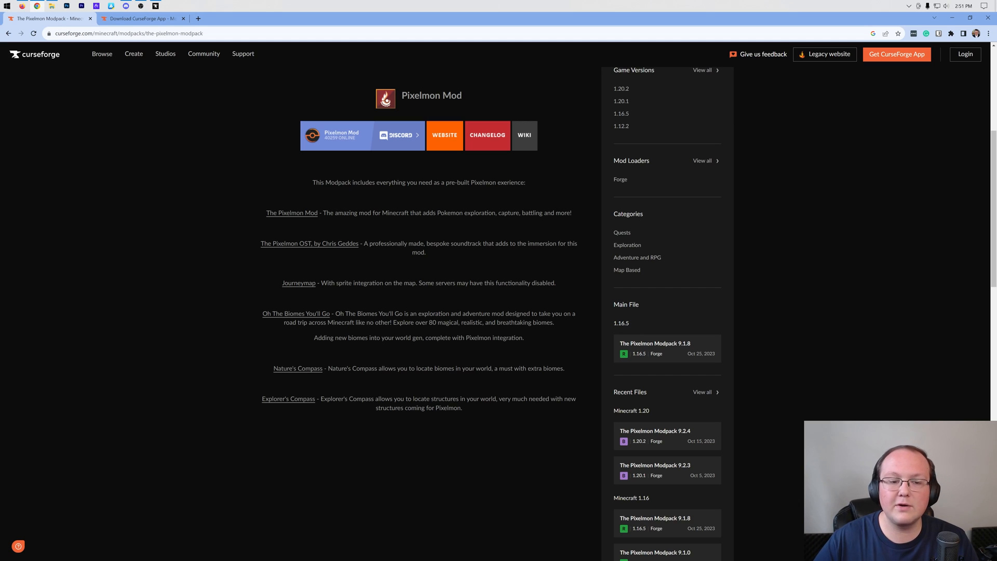
pyautogui.scroll(3)
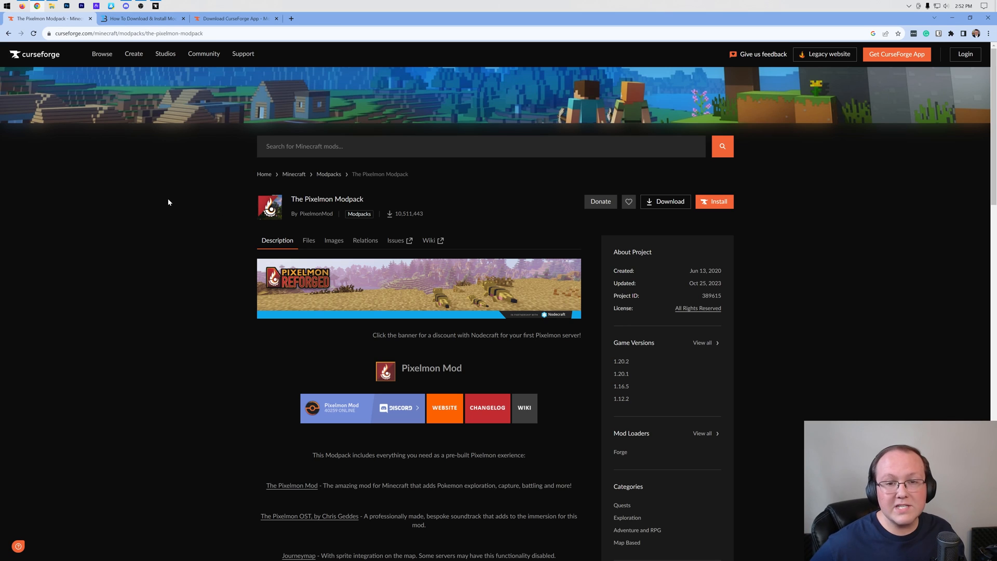
# Switch to the TheBreakdown.xyz guide and scroll to the 'Click here to download CurseForge!' link.
pyautogui.click(140, 18)
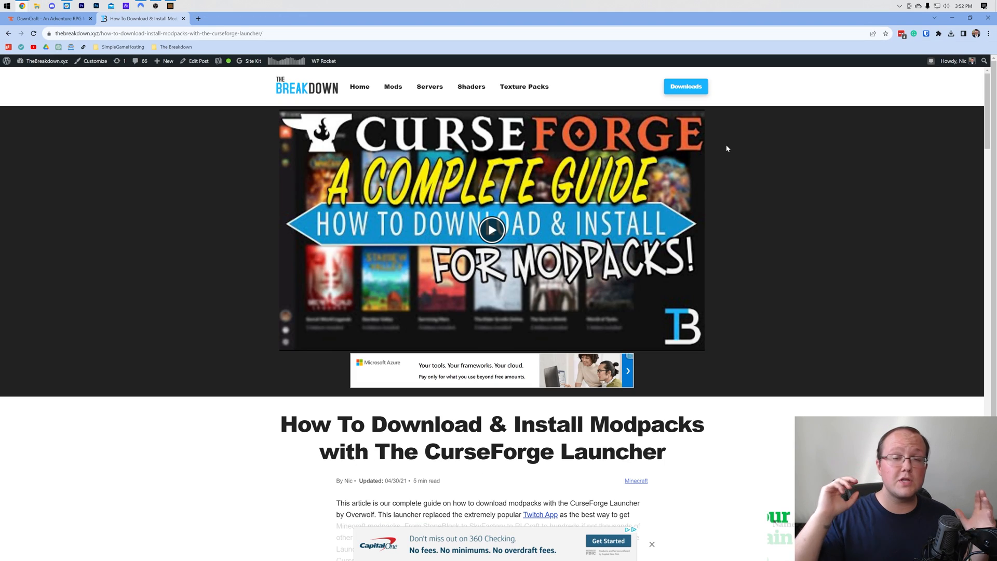
pyautogui.moveTo(751, 158)
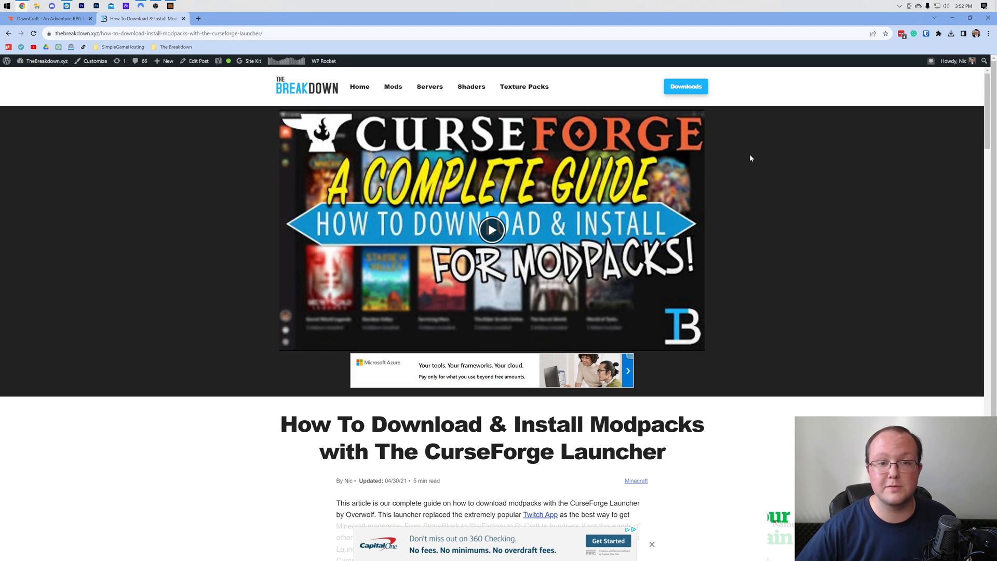
pyautogui.scroll(-3)
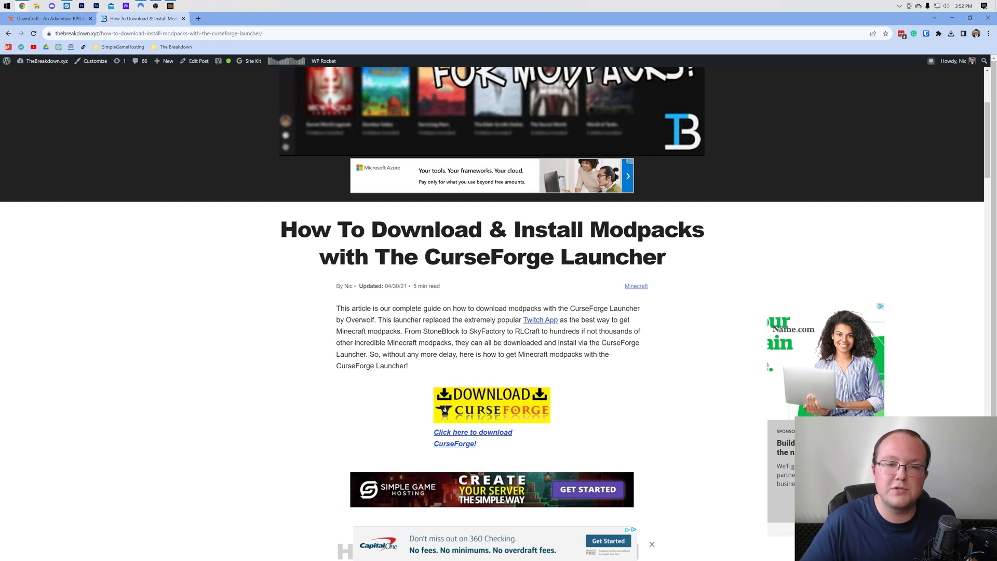
pyautogui.scroll(-3)
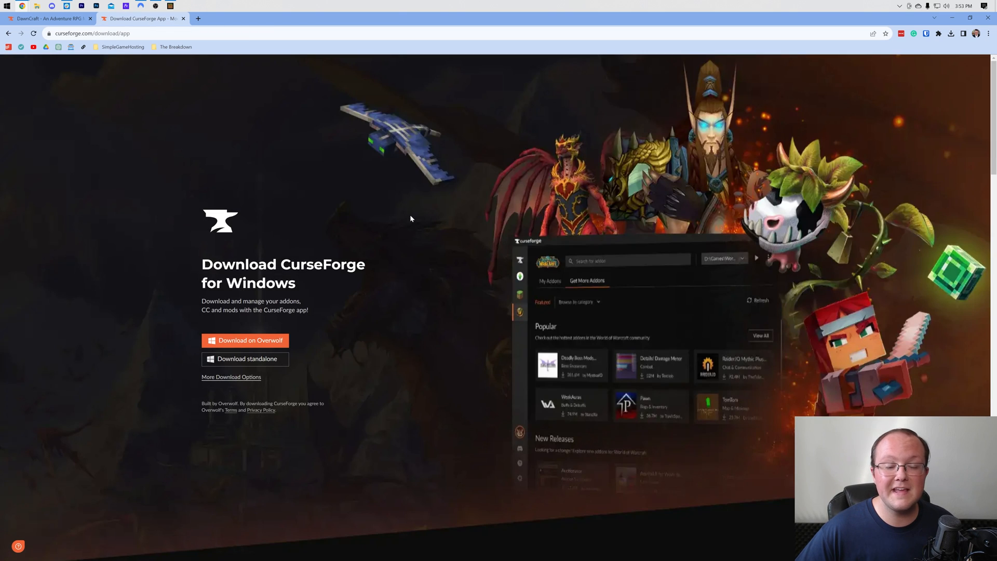
pyautogui.moveTo(529, 287)
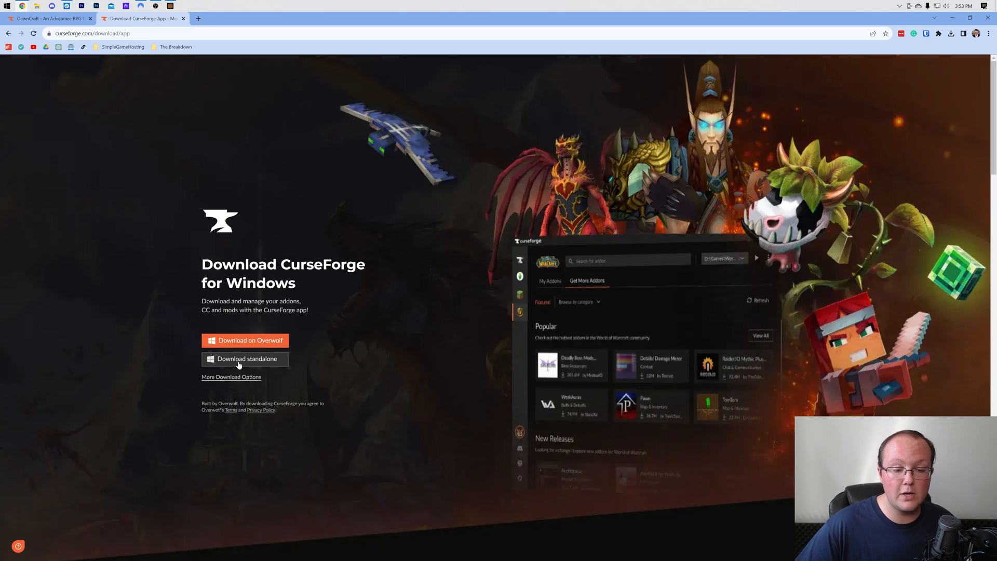
pyautogui.moveTo(455, 341)
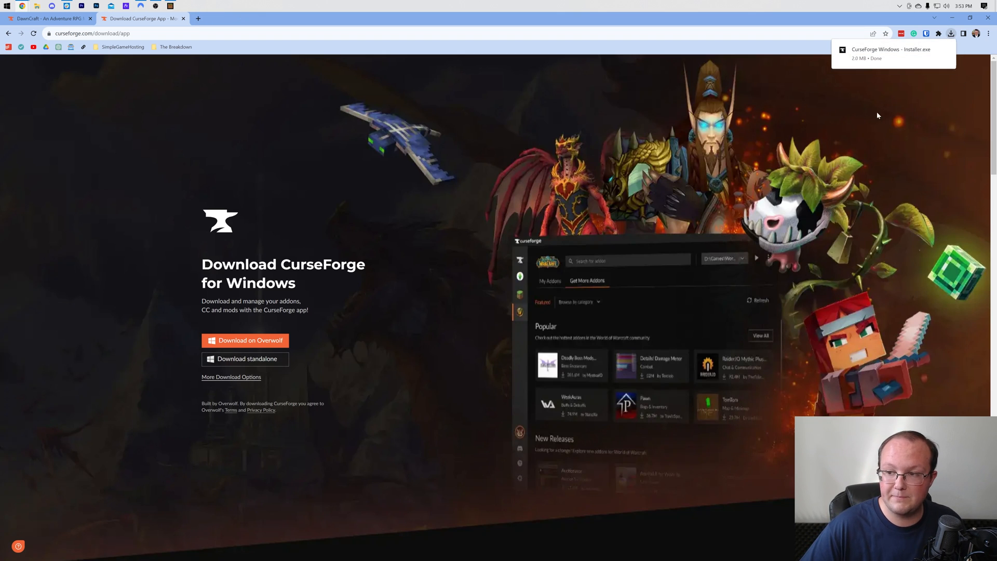
pyautogui.moveTo(896, 112)
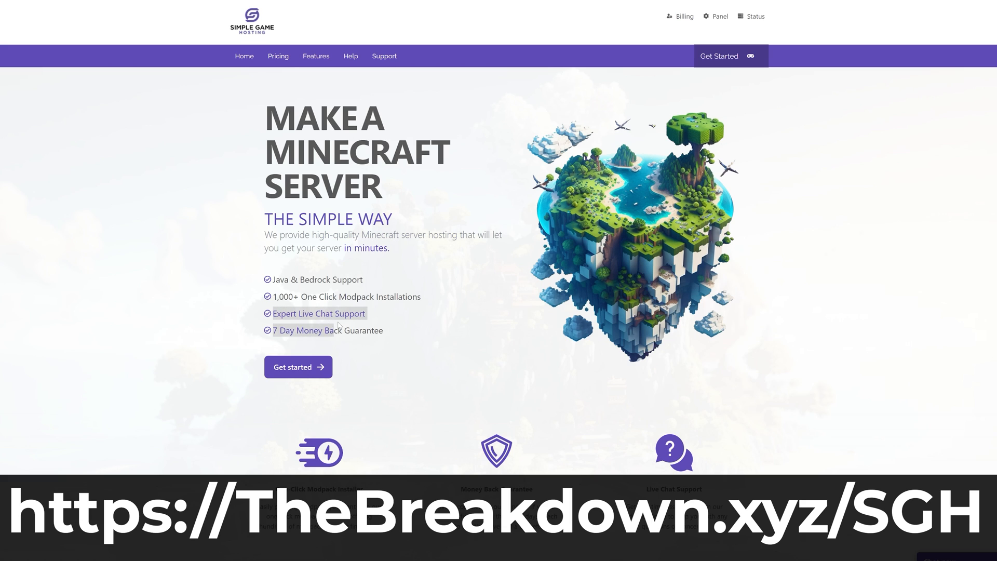
# Browse the SimpleGameHosting Modpacks tab and confirm installing the DawnCraft modpack.
pyautogui.scroll(-3)
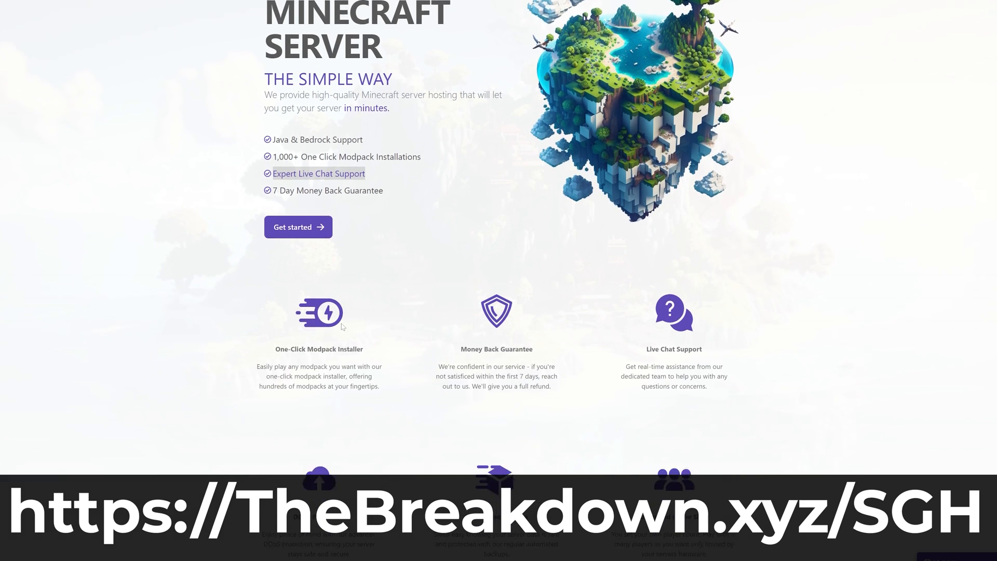
pyautogui.scroll(-3)
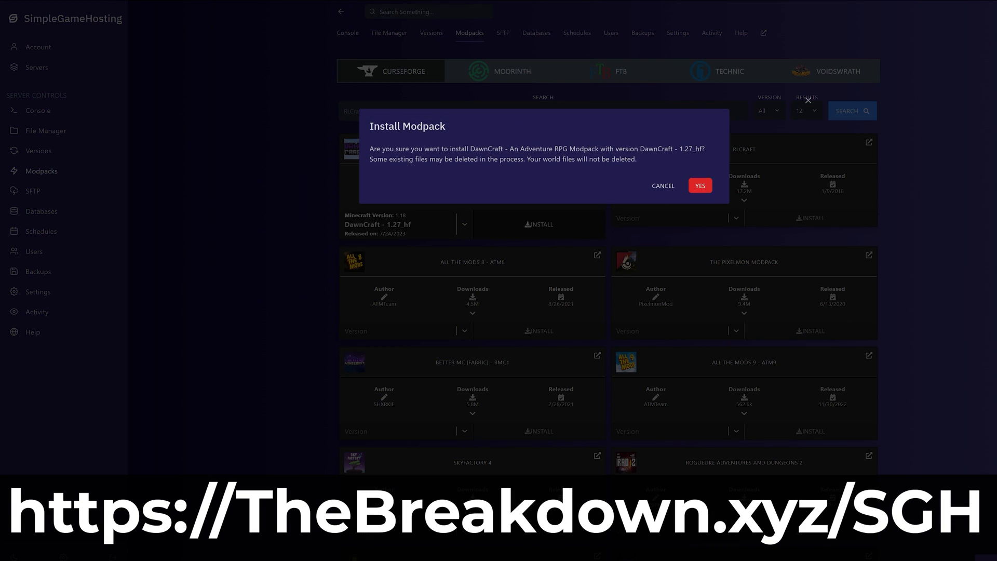
pyautogui.click(662, 186)
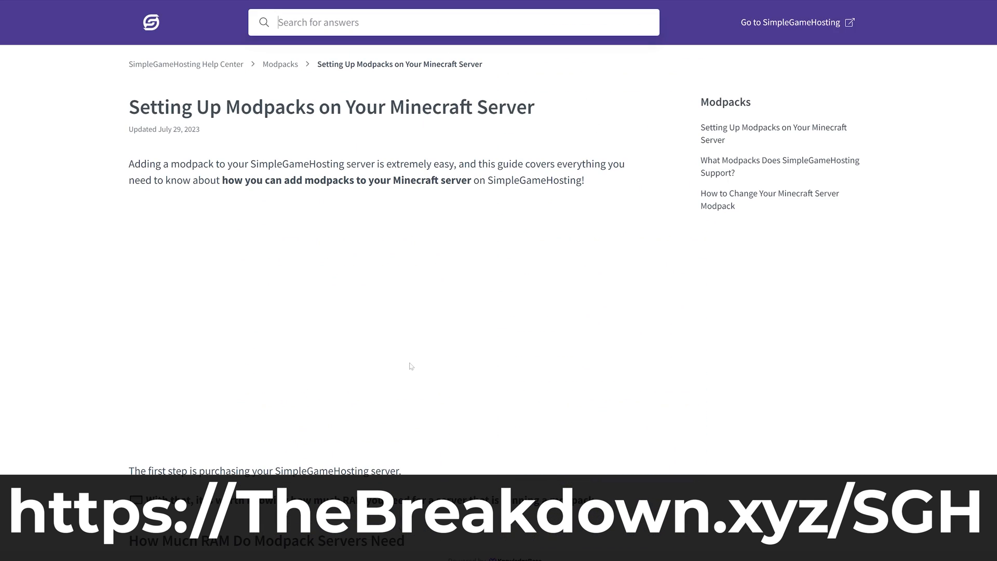
# Read the help article, then start installing Vanilla 1.20.1 from the Versions list.
pyautogui.scroll(-3)
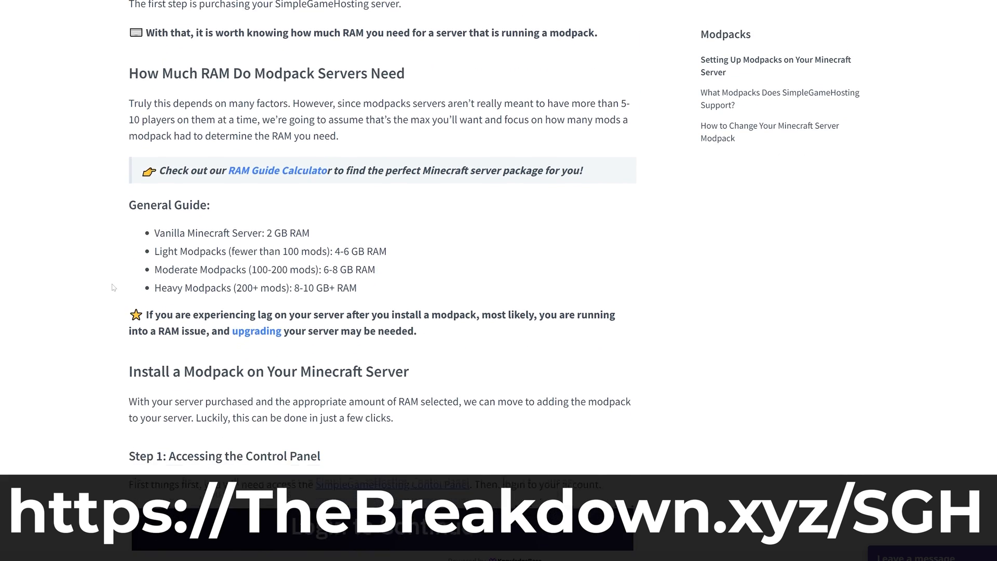
pyautogui.scroll(-3)
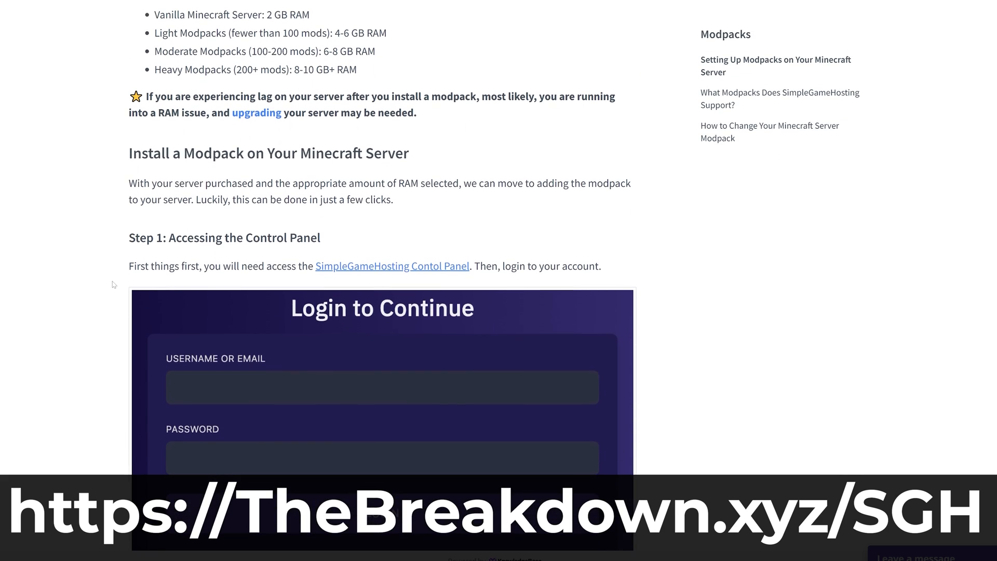
pyautogui.click(392, 266)
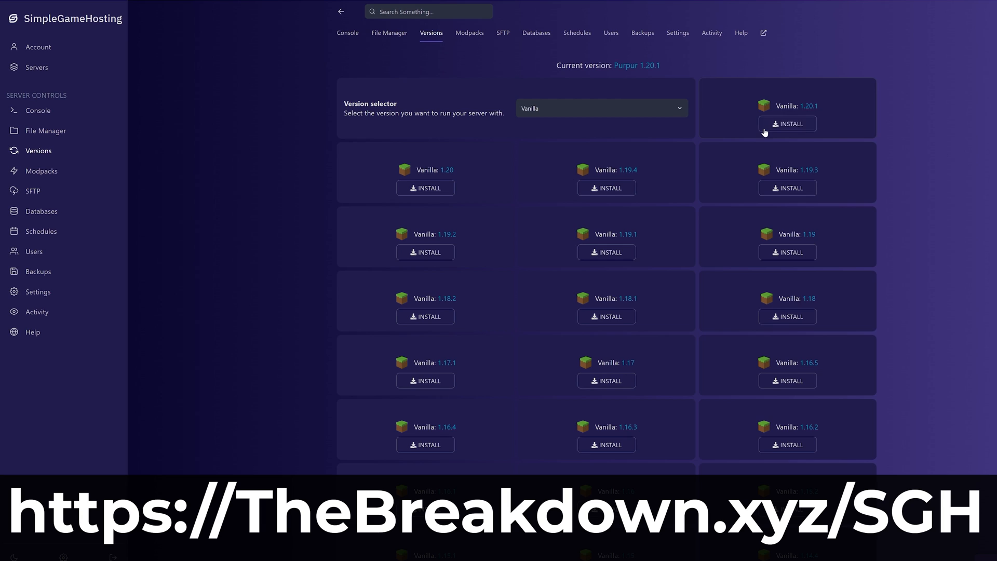
pyautogui.click(788, 124)
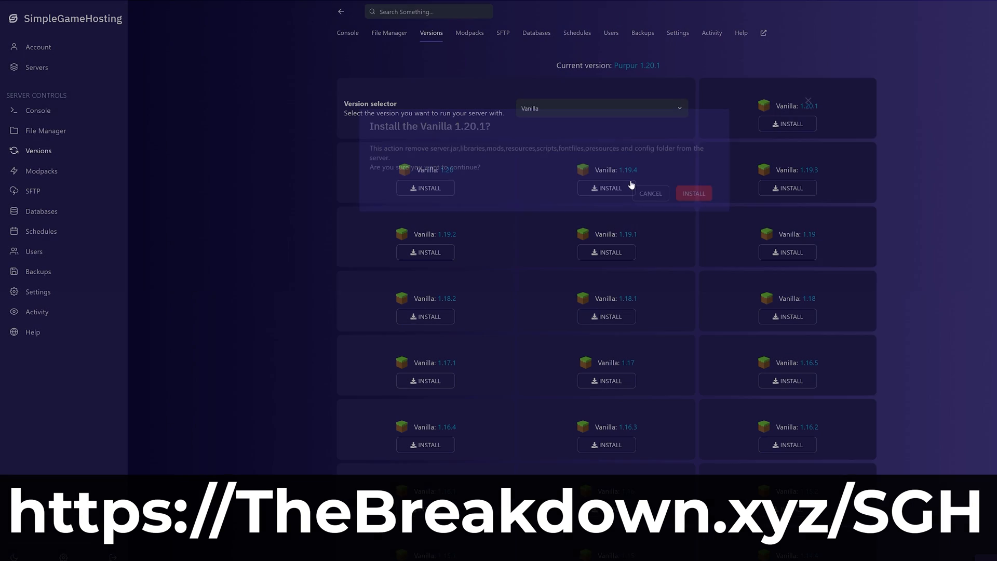
pyautogui.click(651, 193)
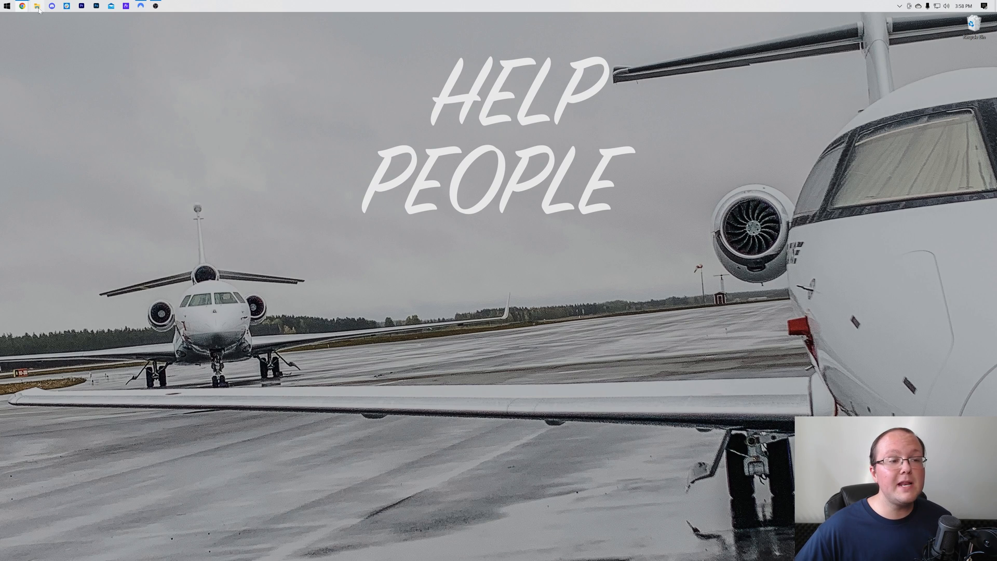
# Move CurseForge Windows - Installer.exe from Downloads onto the desktop and close Explorer.
pyautogui.click(37, 6)
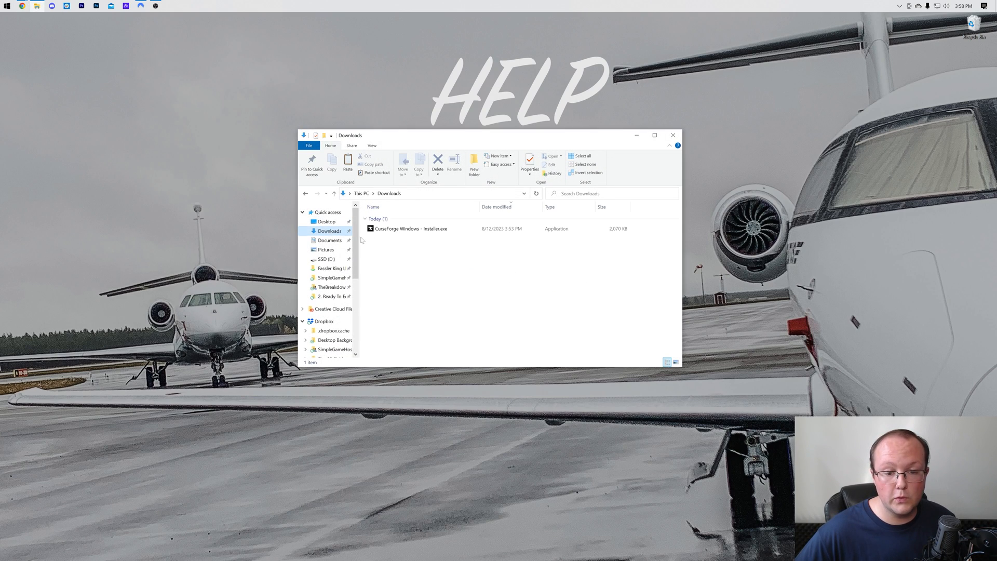
pyautogui.moveTo(410, 229); pyautogui.dragTo(393, 102)
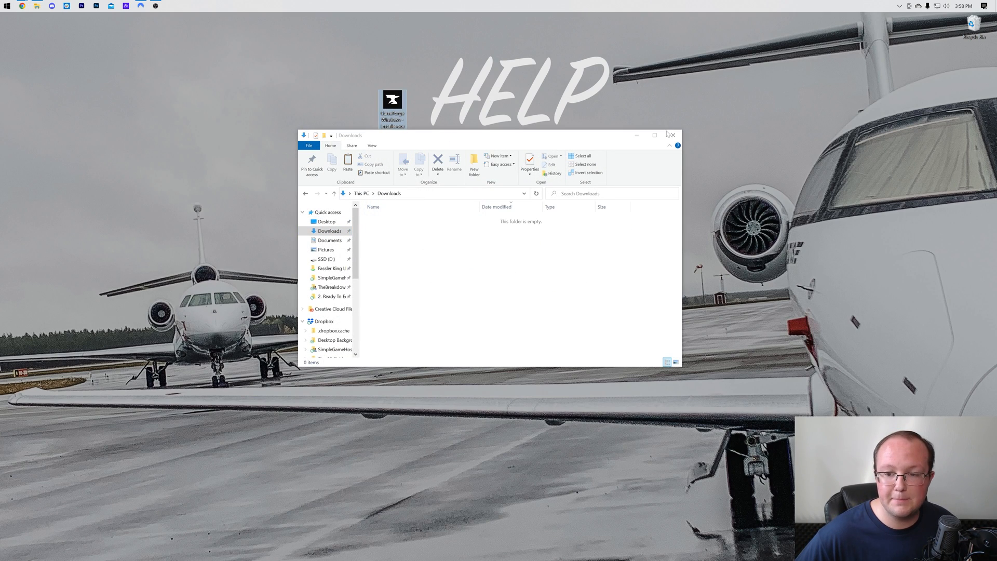
pyautogui.click(674, 135)
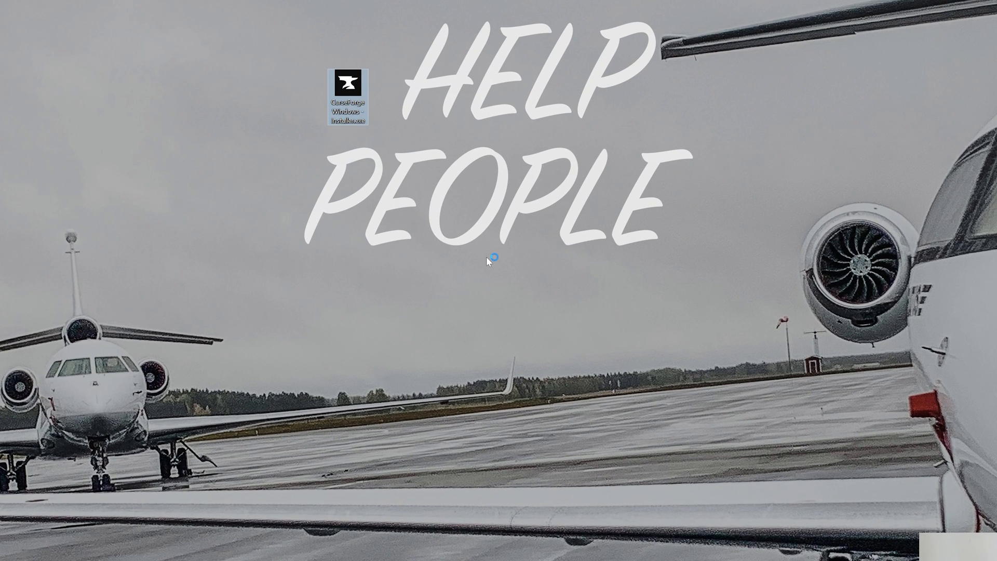
# Run the CurseForge Windows installer and accept its terms and privacy policy.
pyautogui.doubleClick(347, 91)
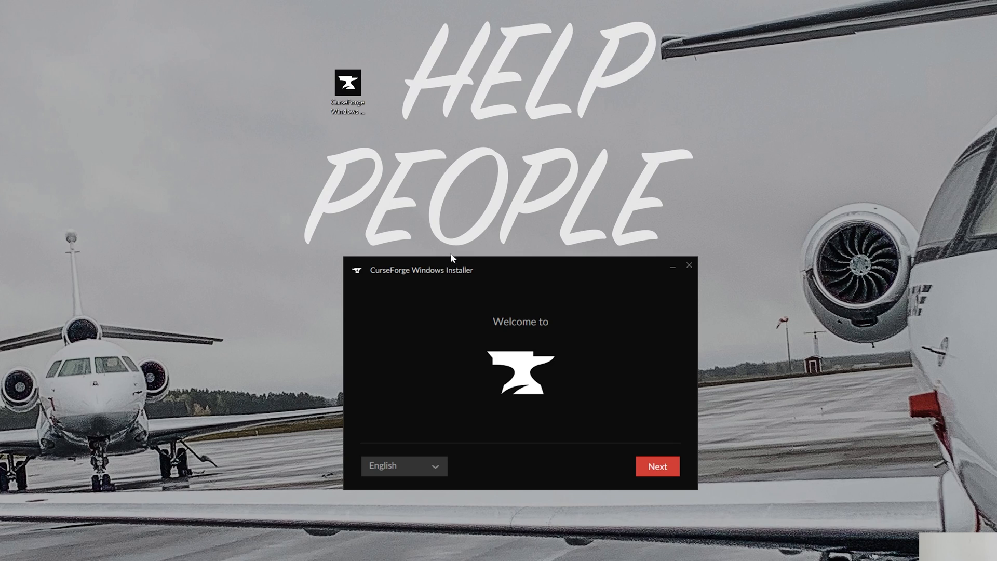
pyautogui.moveTo(431, 281)
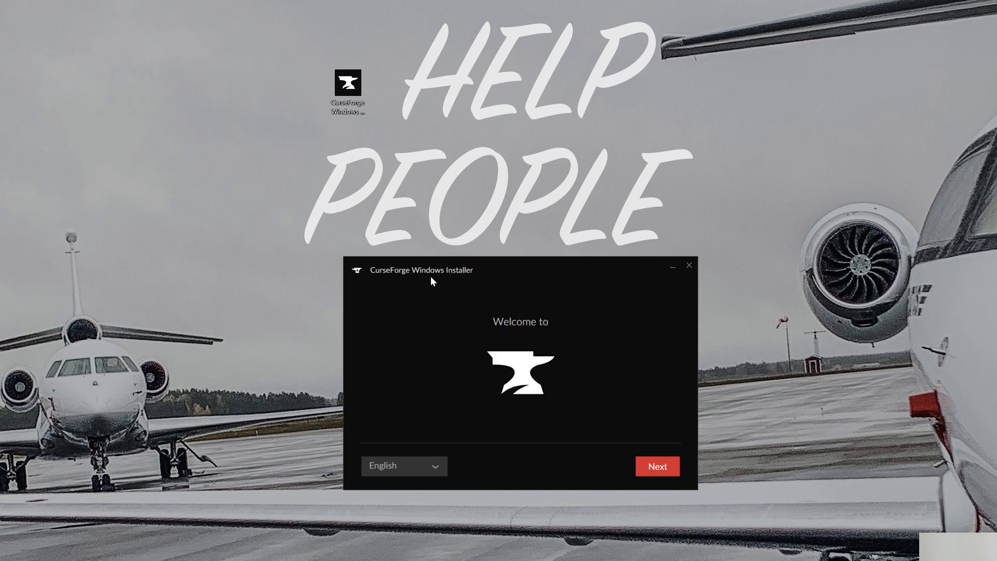
pyautogui.click(656, 466)
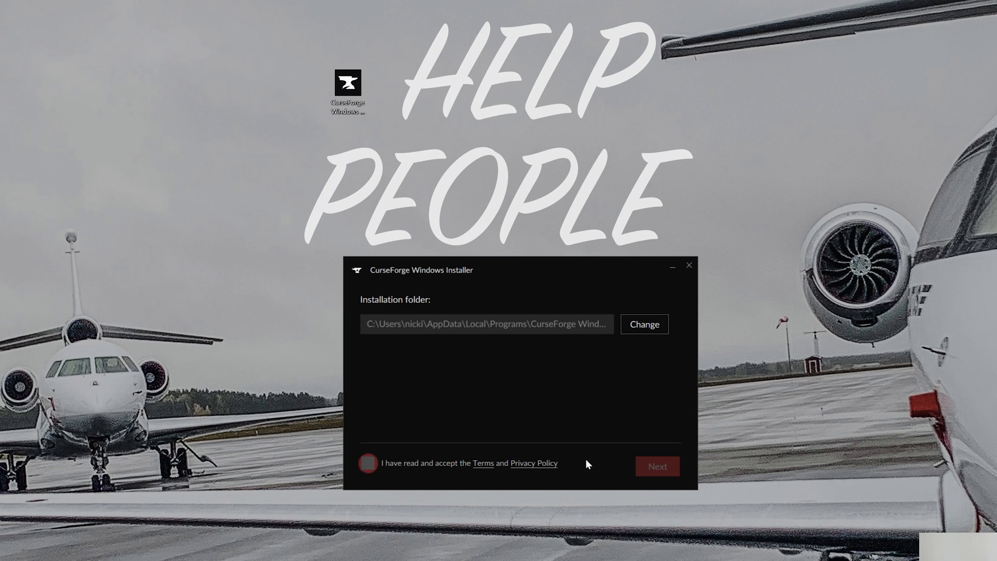
pyautogui.click(368, 464)
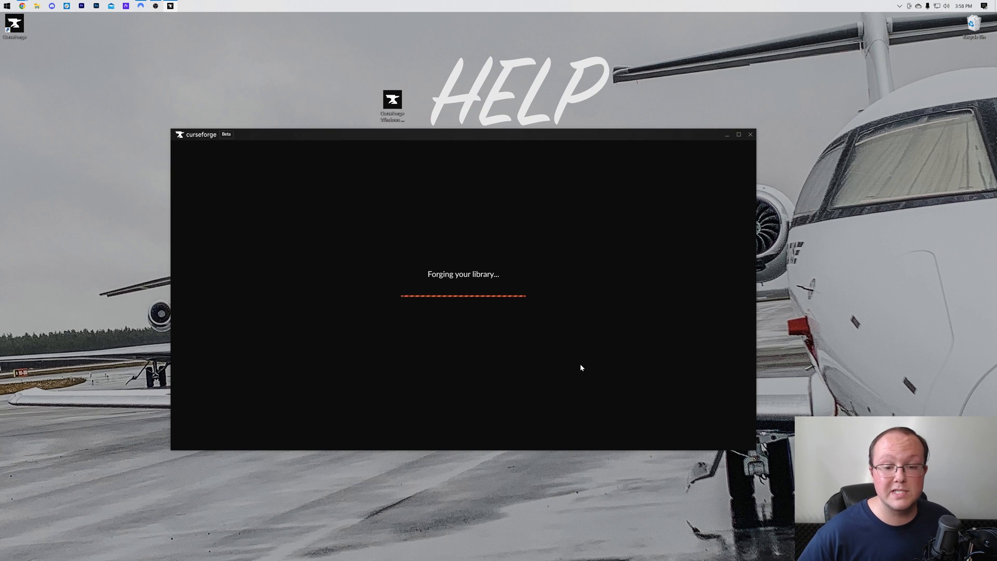
pyautogui.moveTo(462, 341)
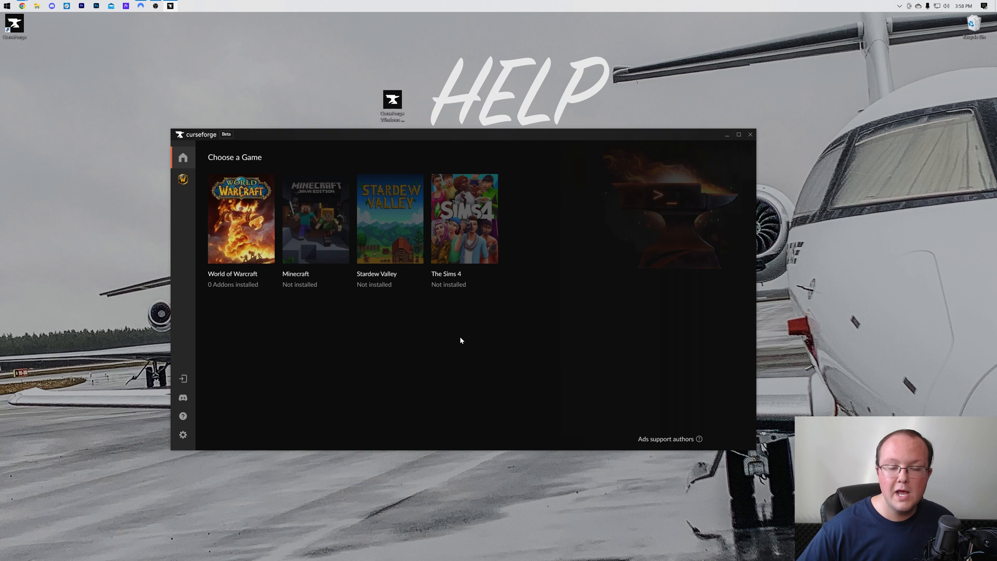
pyautogui.moveTo(312, 219)
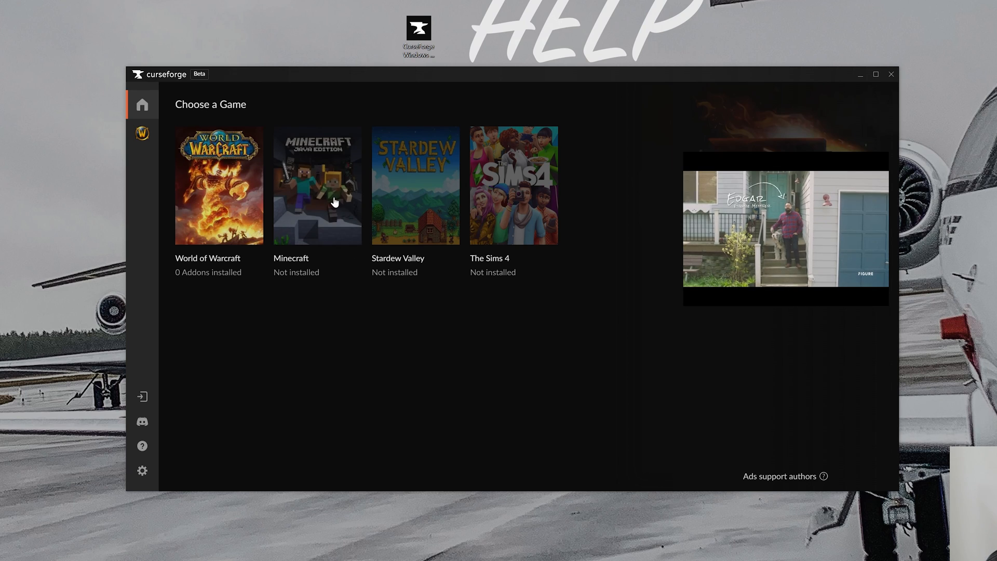
# Choose Minecraft with the Standard (Recommended) modding folder and continue.
pyautogui.click(316, 186)
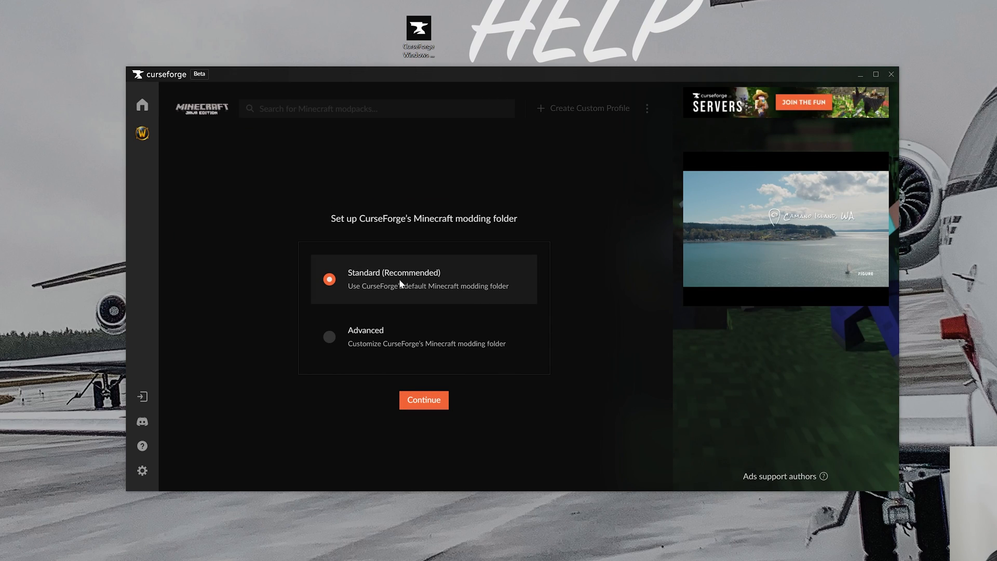
pyautogui.click(424, 400)
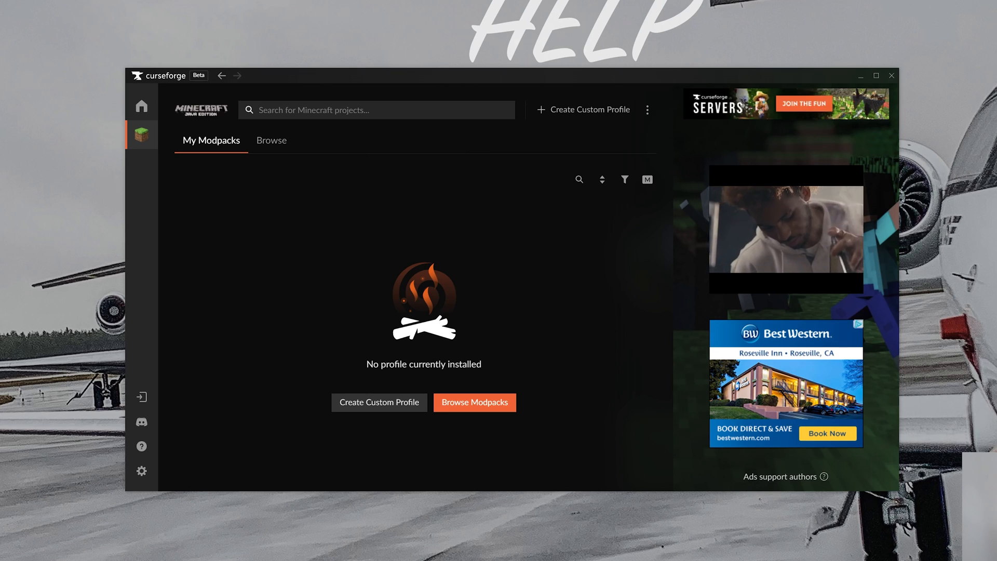
# Search for pixelmon and install The Pixelmon Modpack.
pyautogui.write('pix')
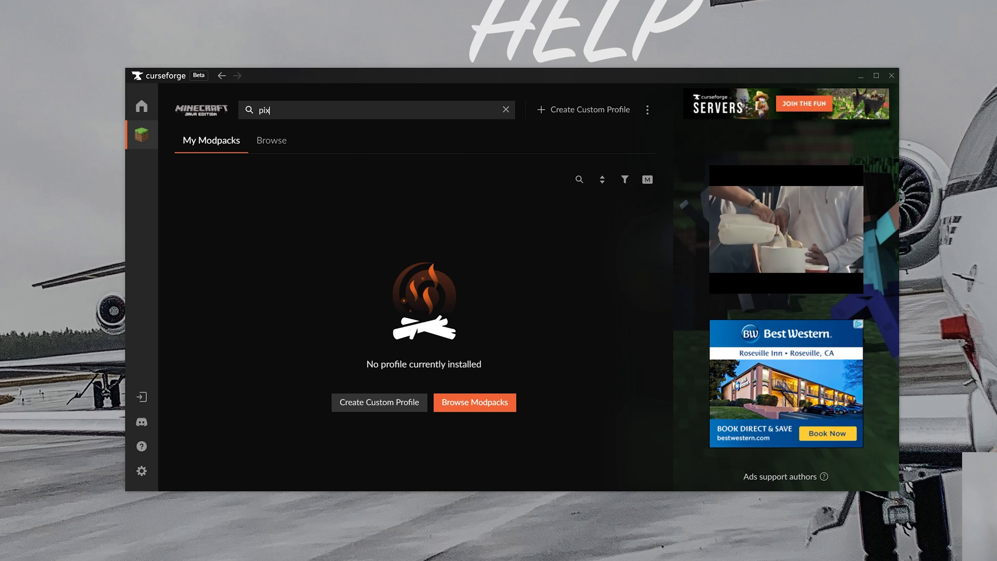
pyautogui.write('elmon')
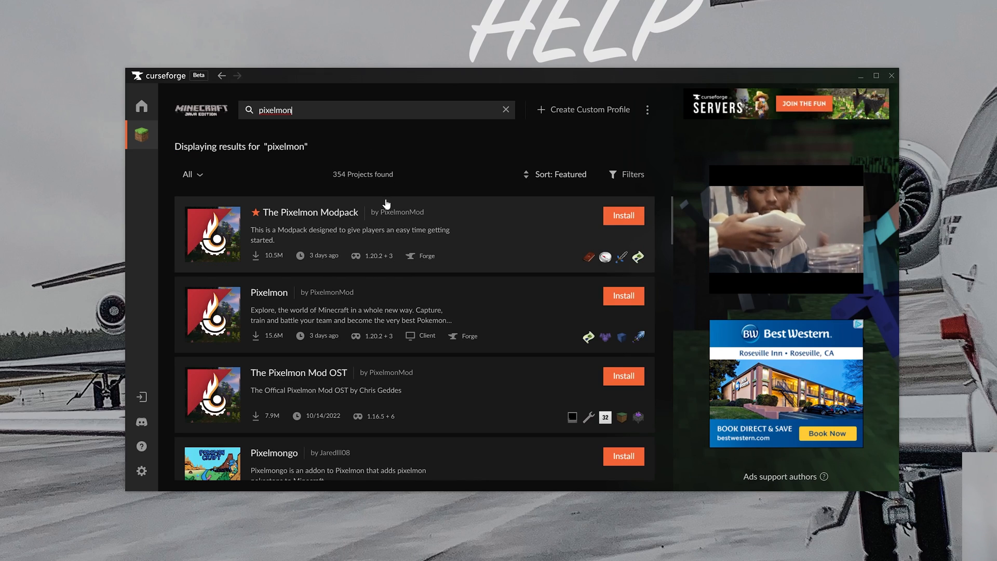
pyautogui.moveTo(353, 219)
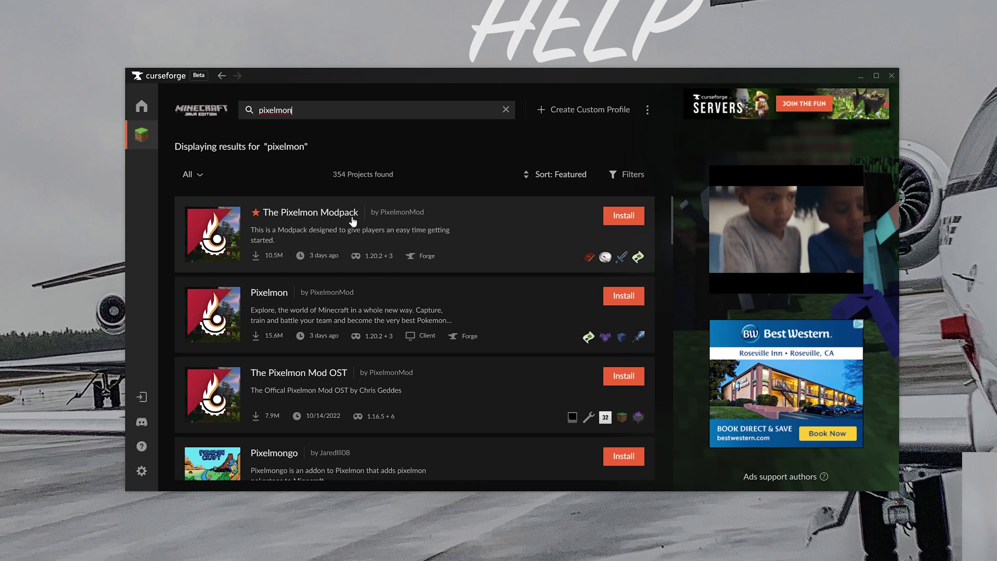
pyautogui.moveTo(306, 224)
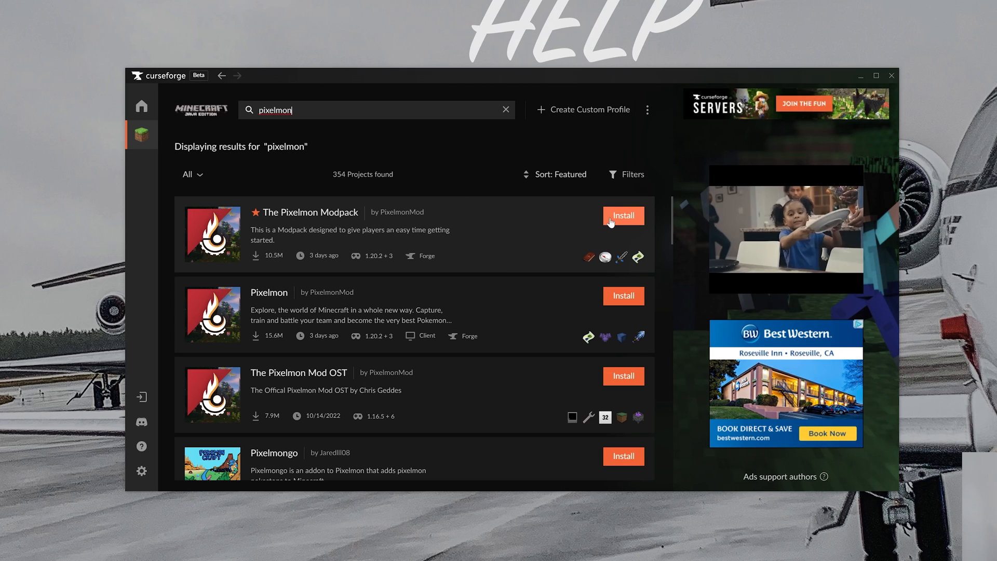
pyautogui.click(623, 216)
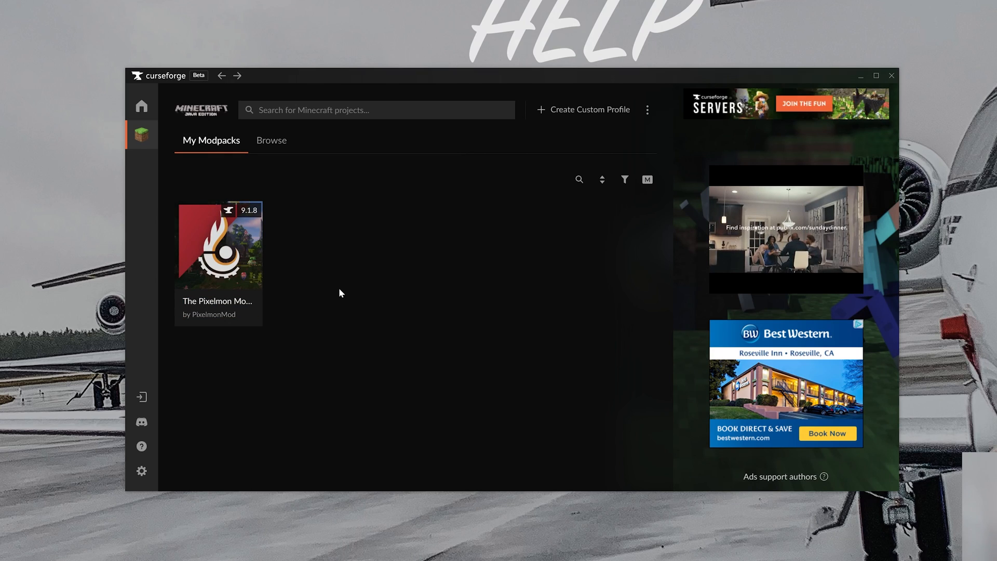
pyautogui.moveTo(294, 278)
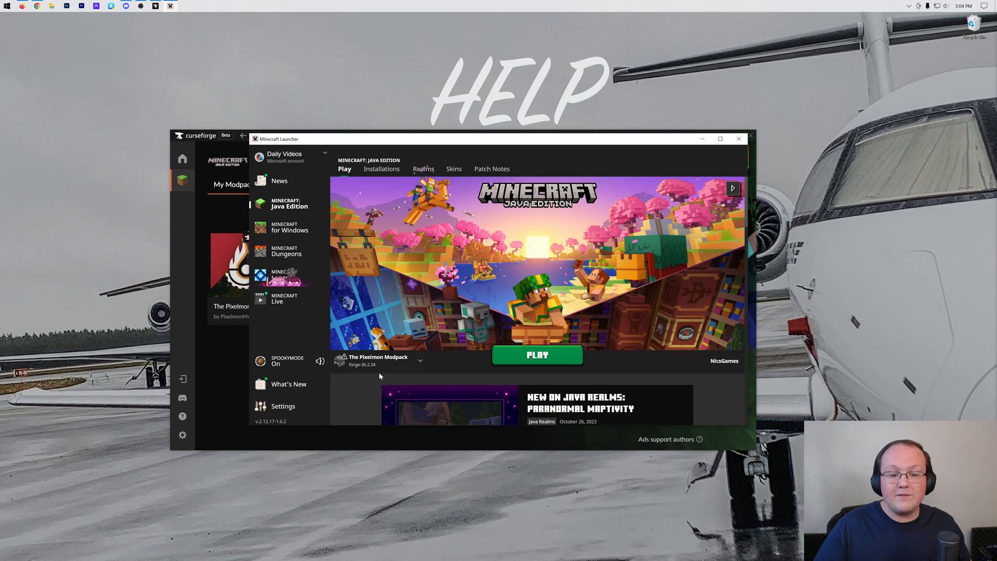
pyautogui.moveTo(437, 332)
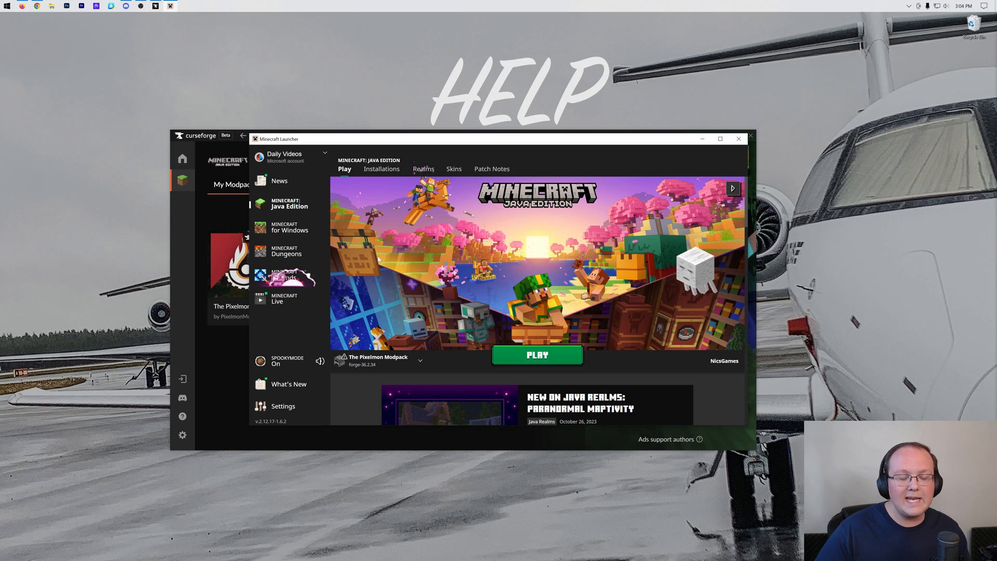
pyautogui.moveTo(481, 344)
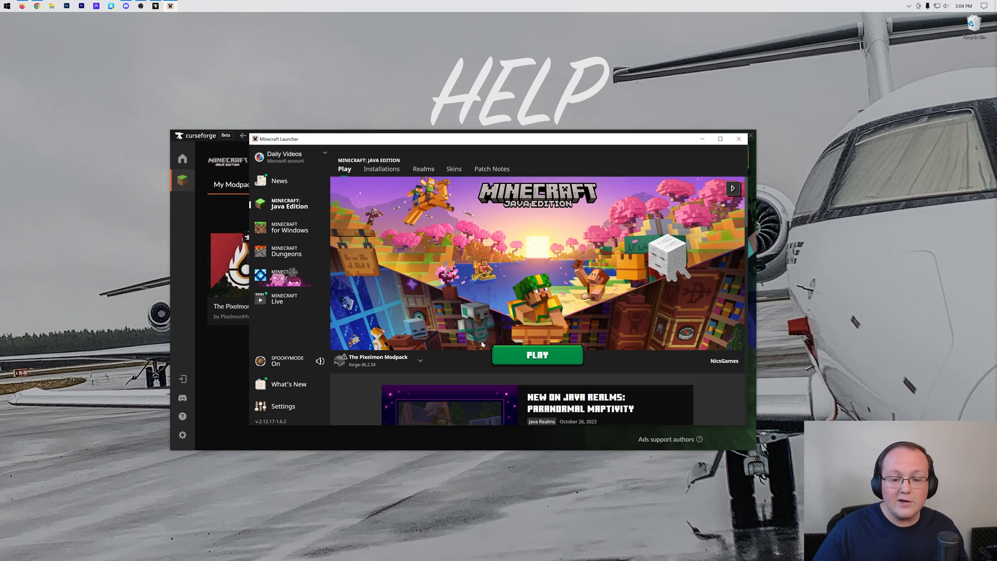
# Play The Pixelmon Modpack installation, accepting the modified-installation warning.
pyautogui.click(536, 355)
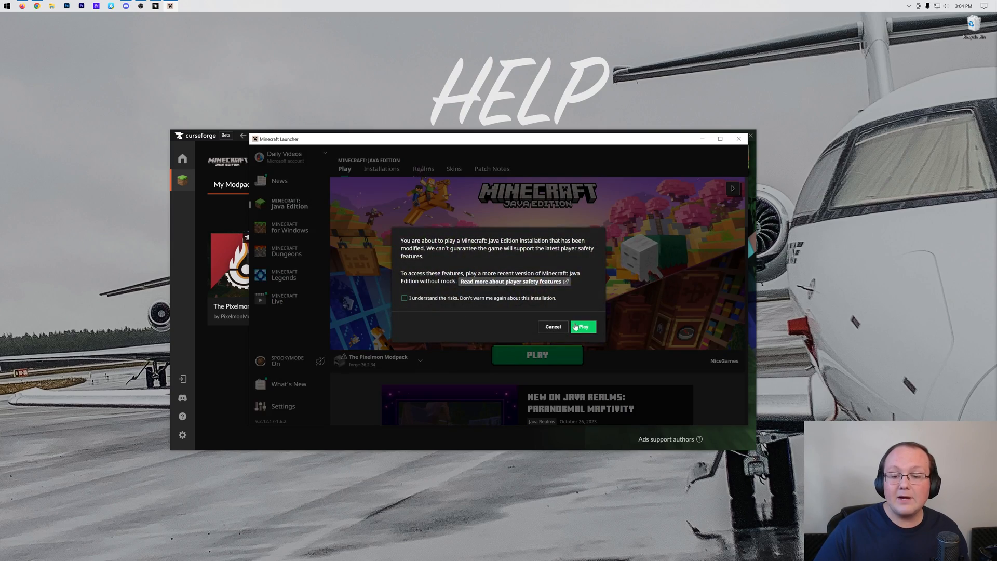
pyautogui.click(582, 326)
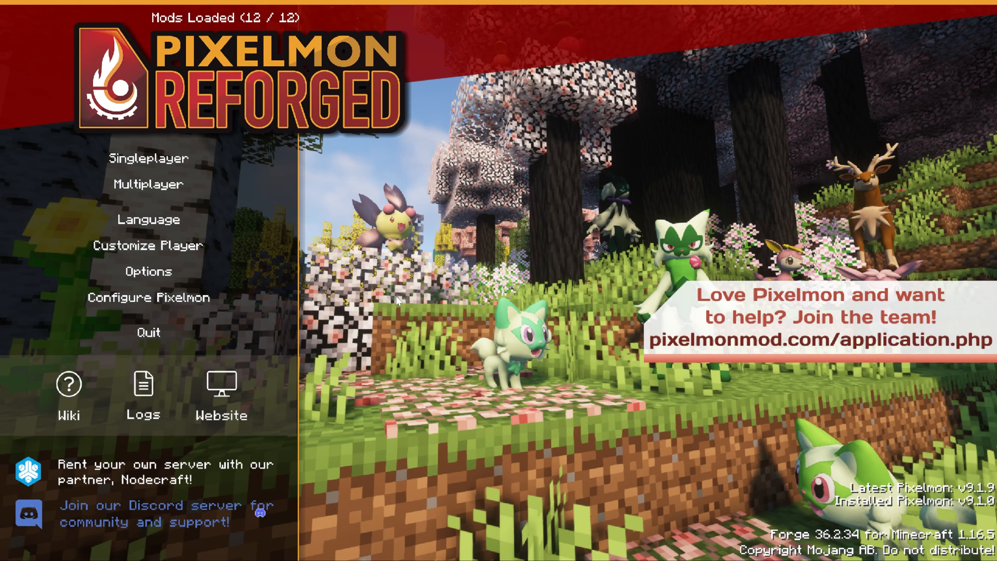
pyautogui.moveTo(121, 123)
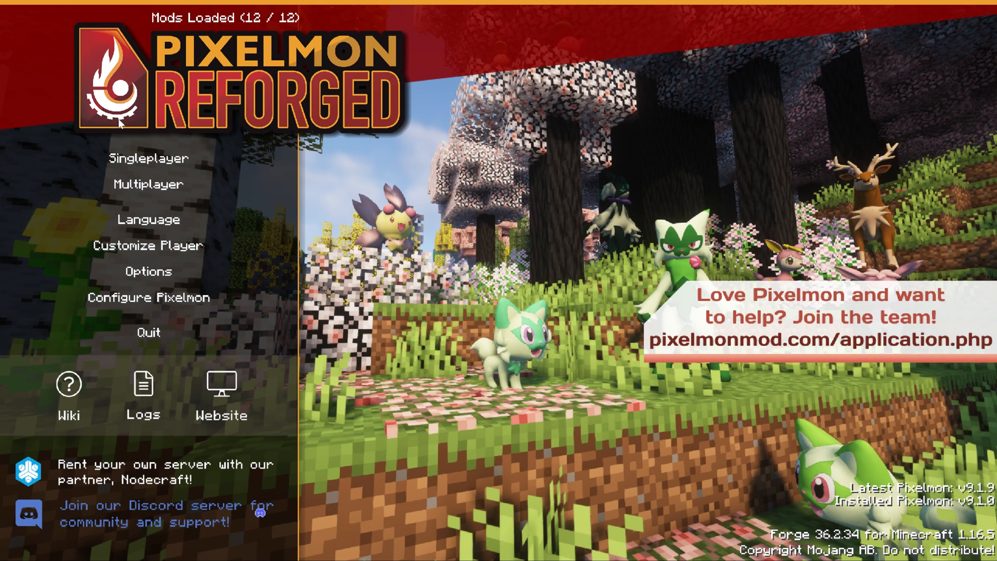
# Join the SimpleGameHosting.com server from the Multiplayer list.
pyautogui.click(147, 183)
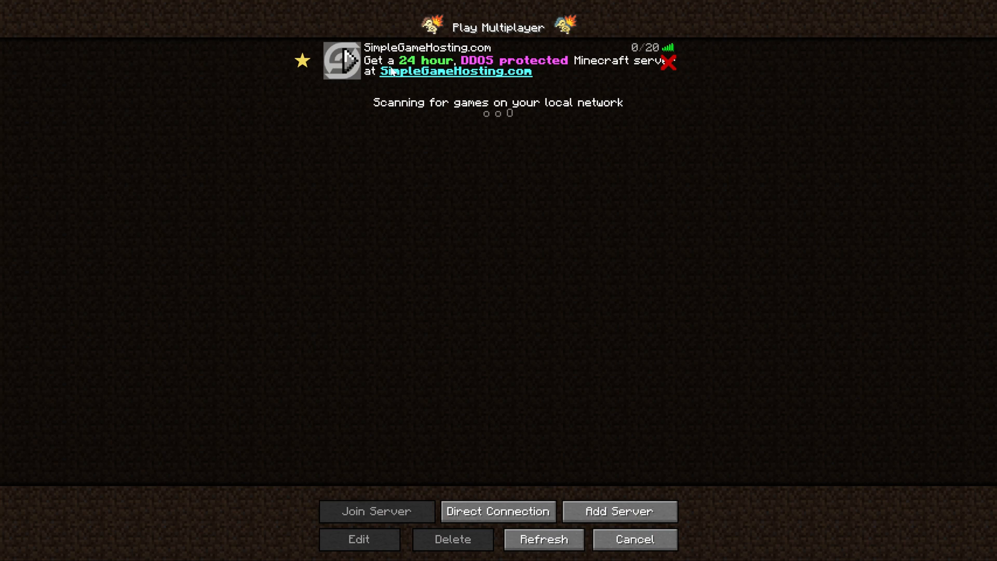
pyautogui.click(376, 511)
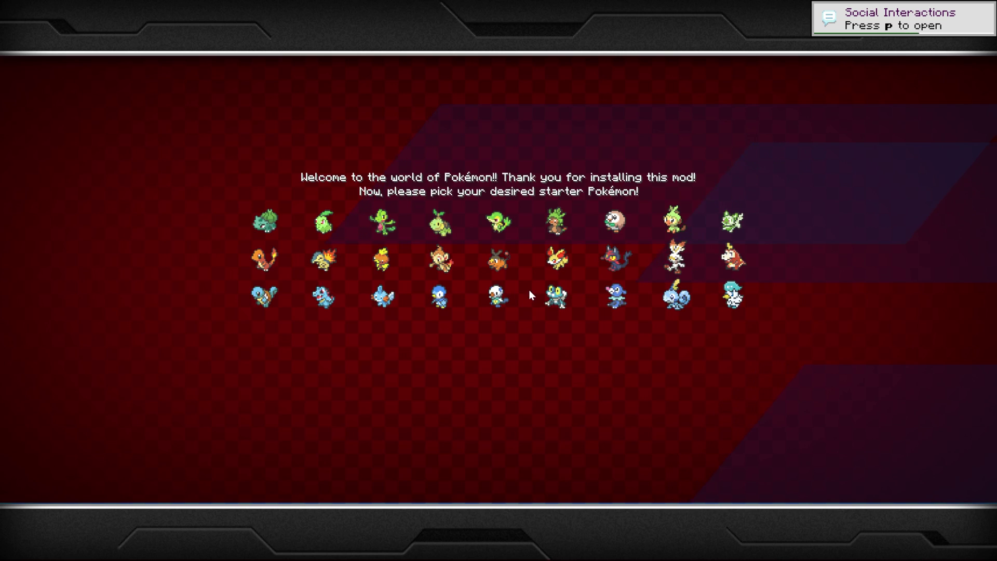
pyautogui.moveTo(323, 221)
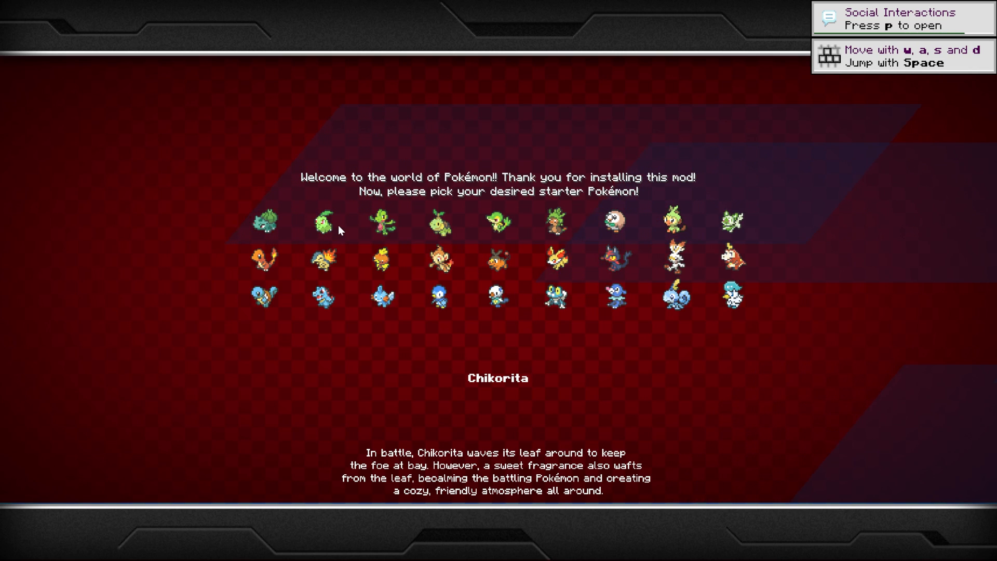
pyautogui.moveTo(412, 290)
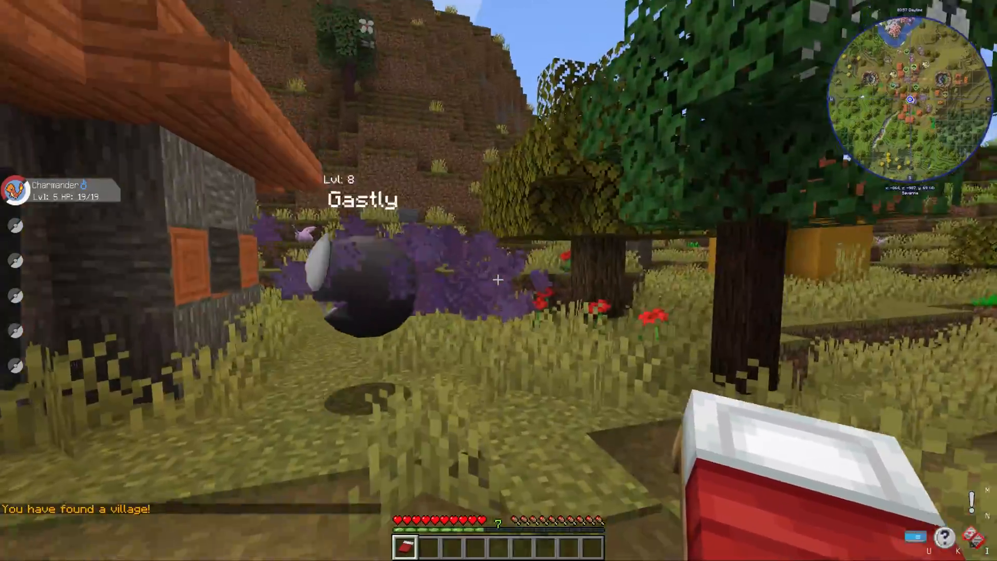
pyautogui.moveTo(499, 280)
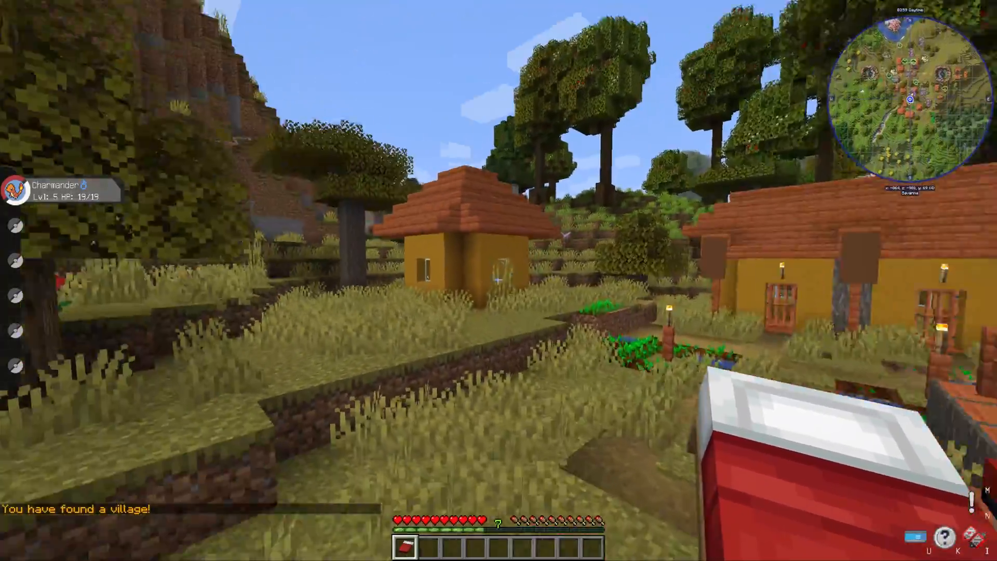
pyautogui.moveTo(499, 279)
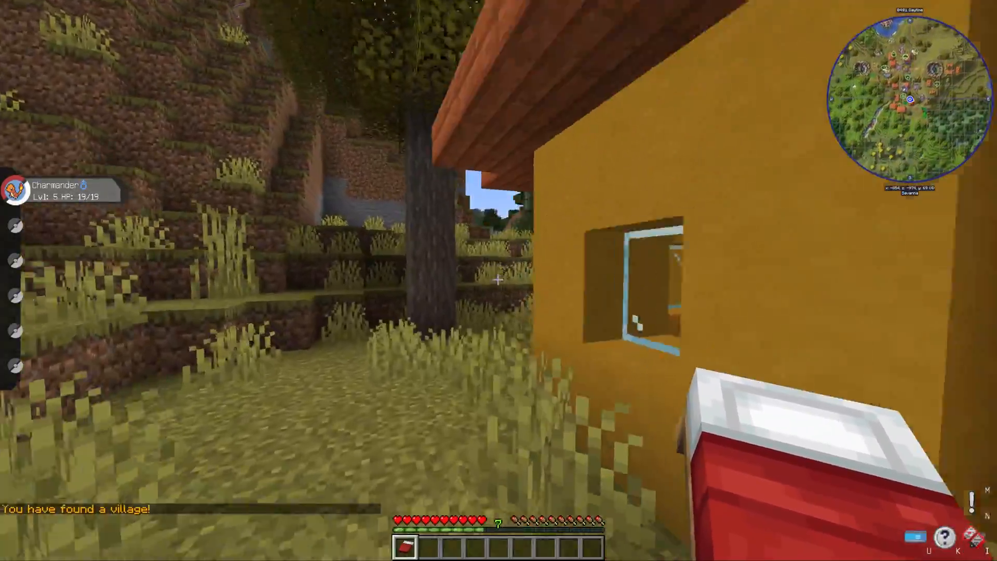
pyautogui.moveTo(499, 281)
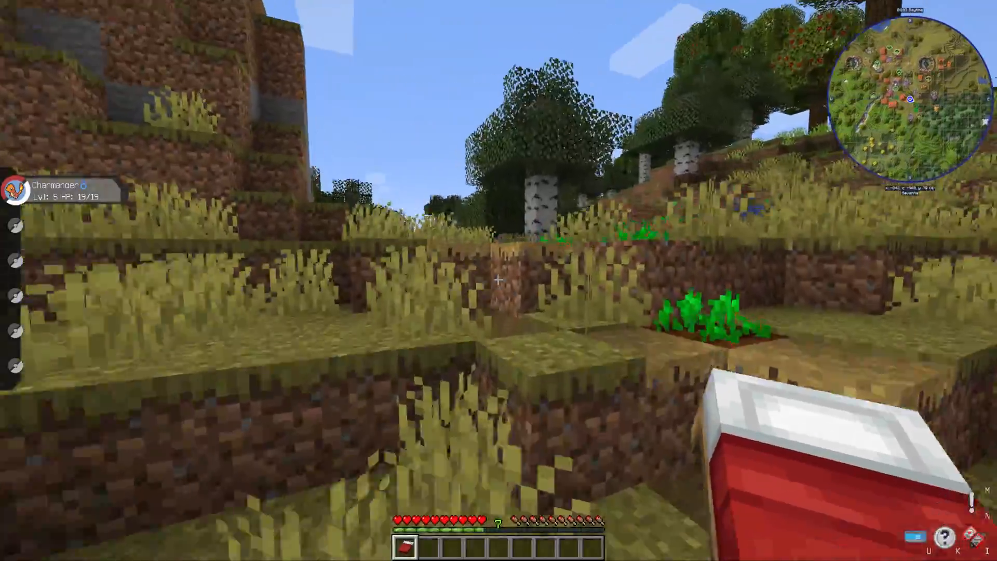
pyautogui.moveTo(499, 280)
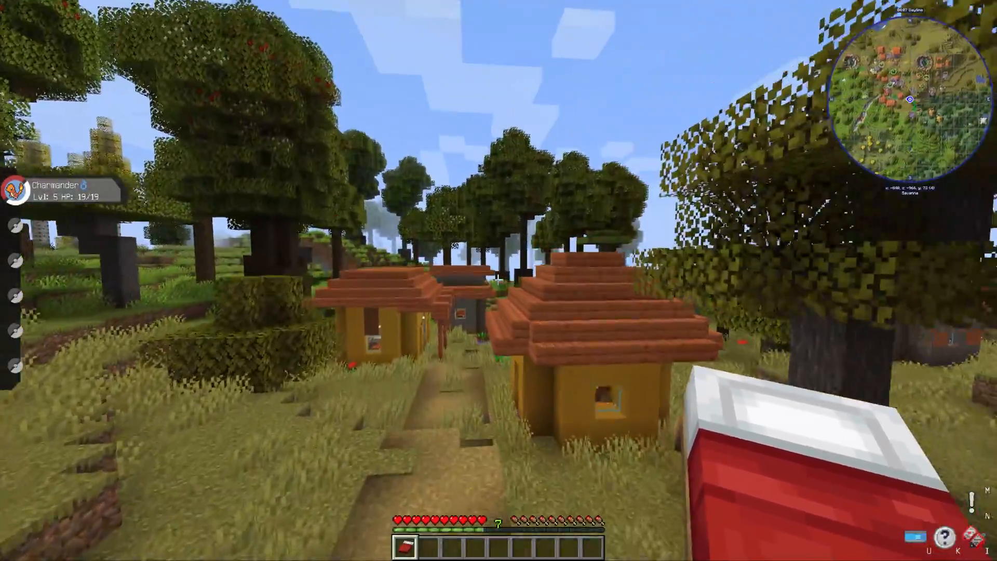
pyautogui.moveTo(499, 281)
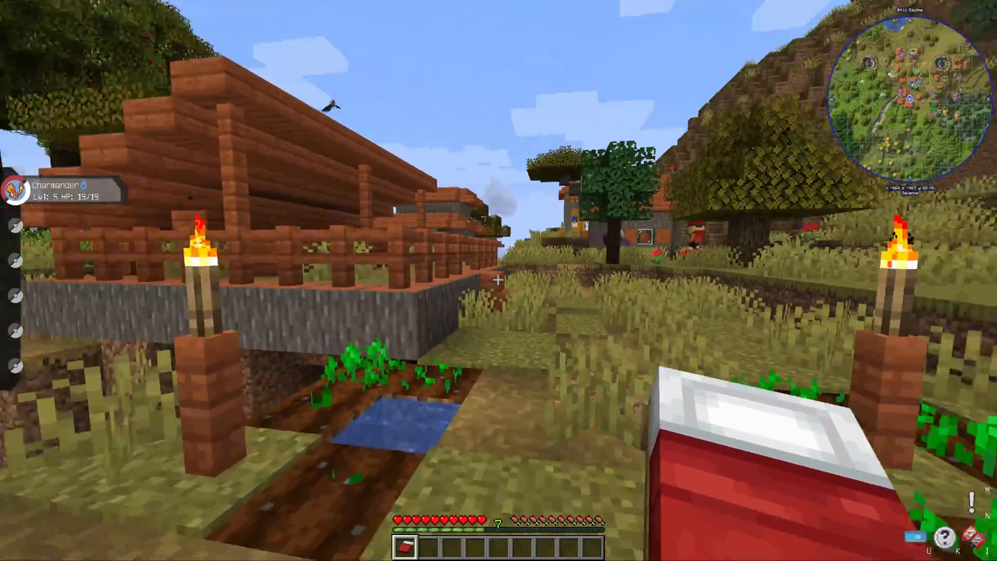
pyautogui.moveTo(499, 281)
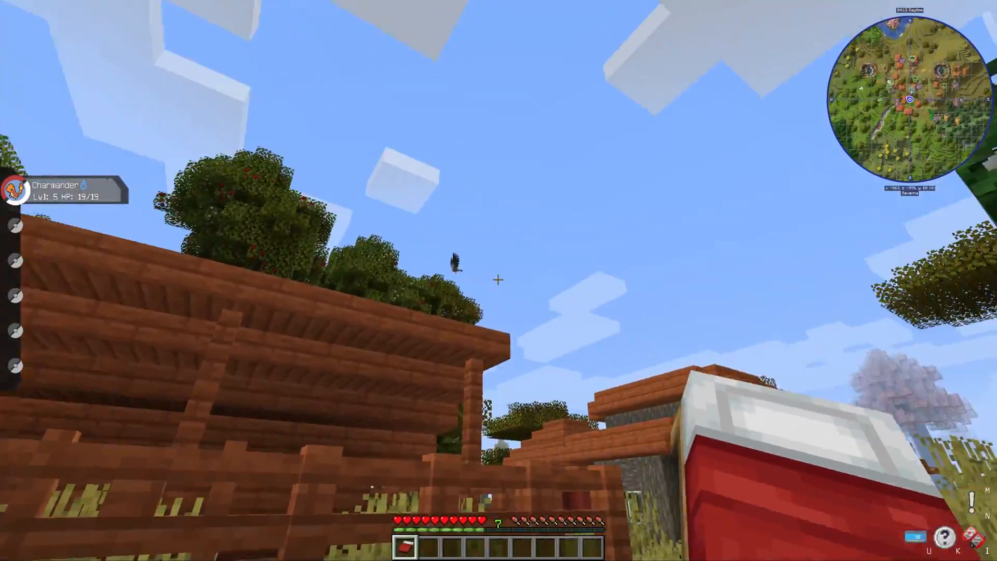
pyautogui.moveTo(499, 280)
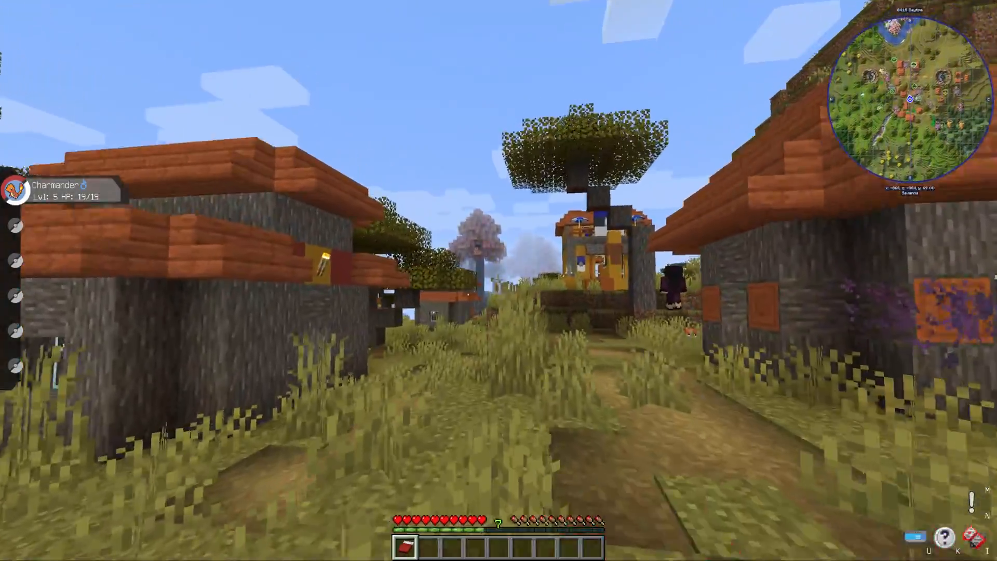